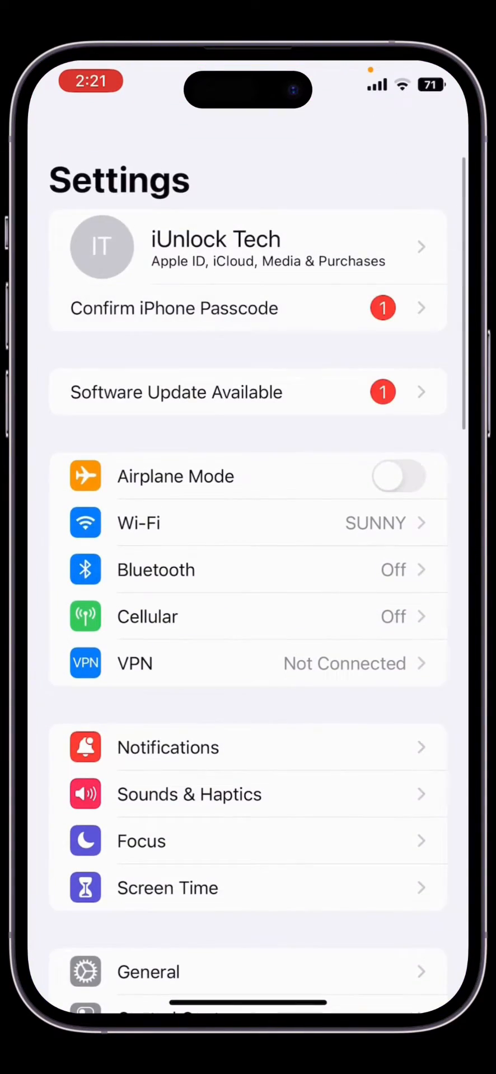
- Look over the General settings list before returning to the Home Screen
scroll(down, 3)
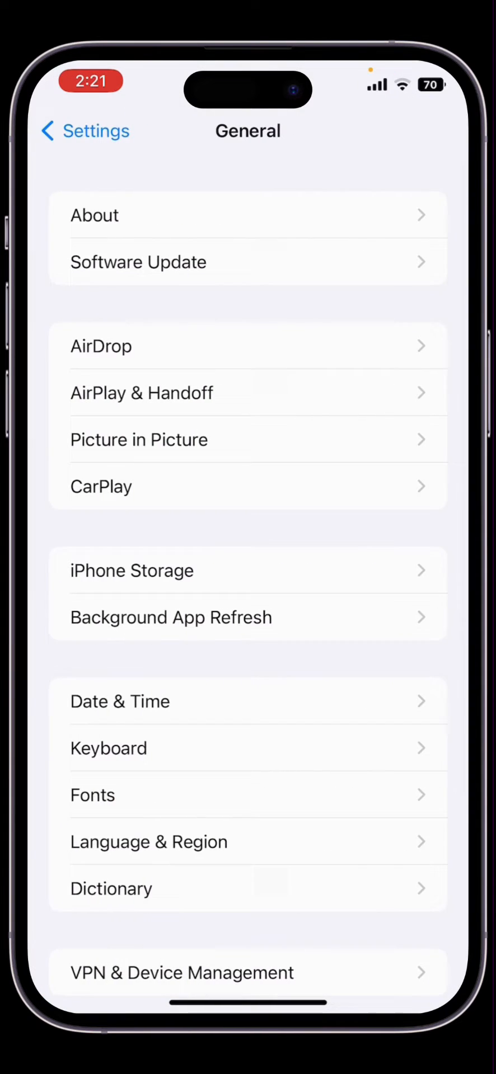
click(247, 261)
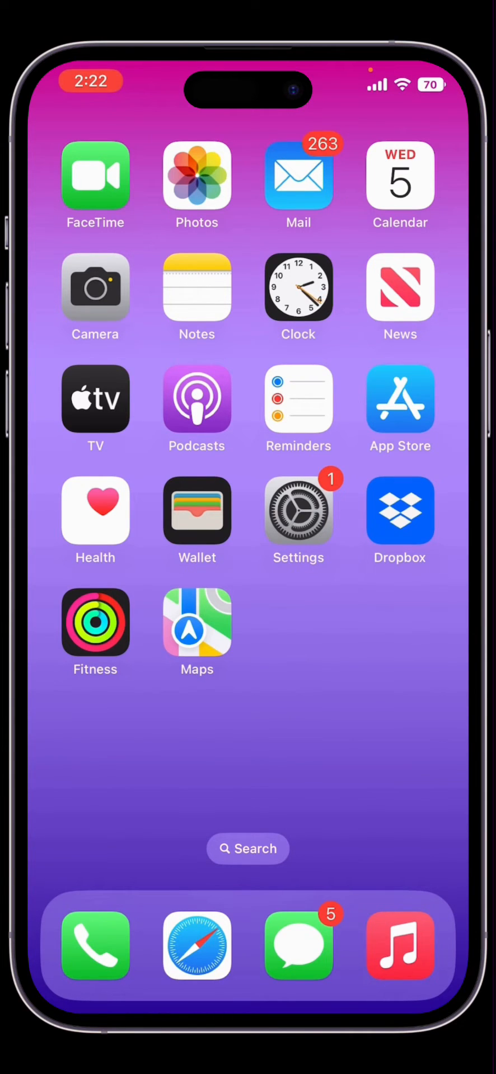
click(297, 510)
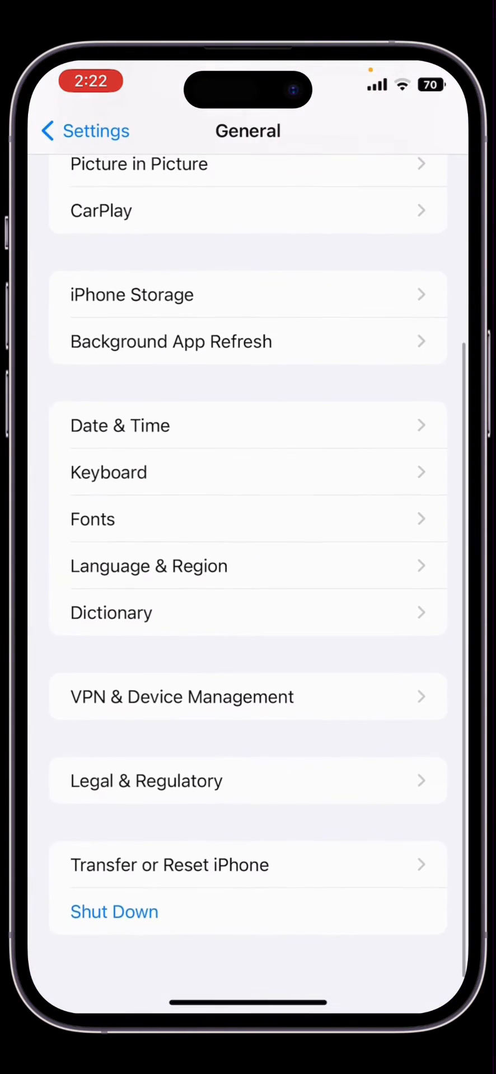
click(248, 697)
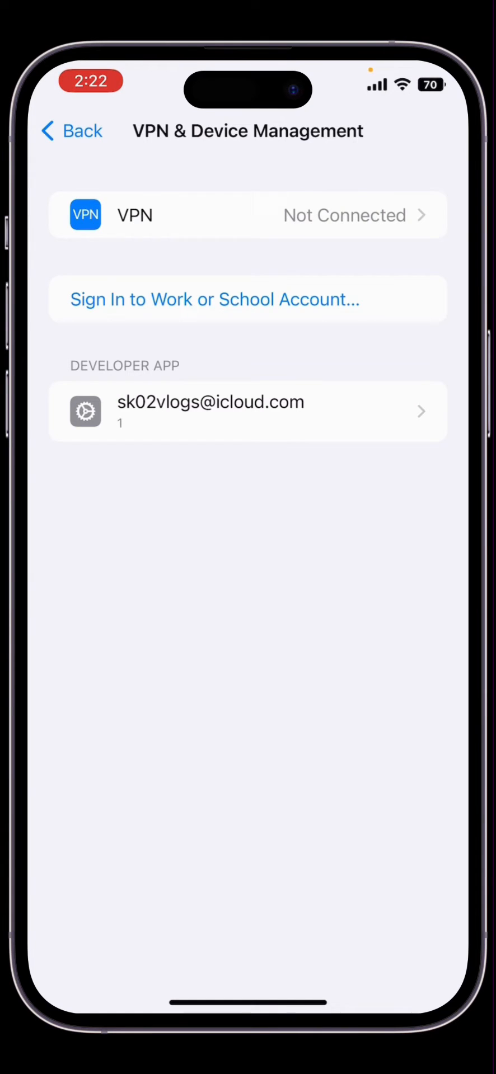
click(247, 411)
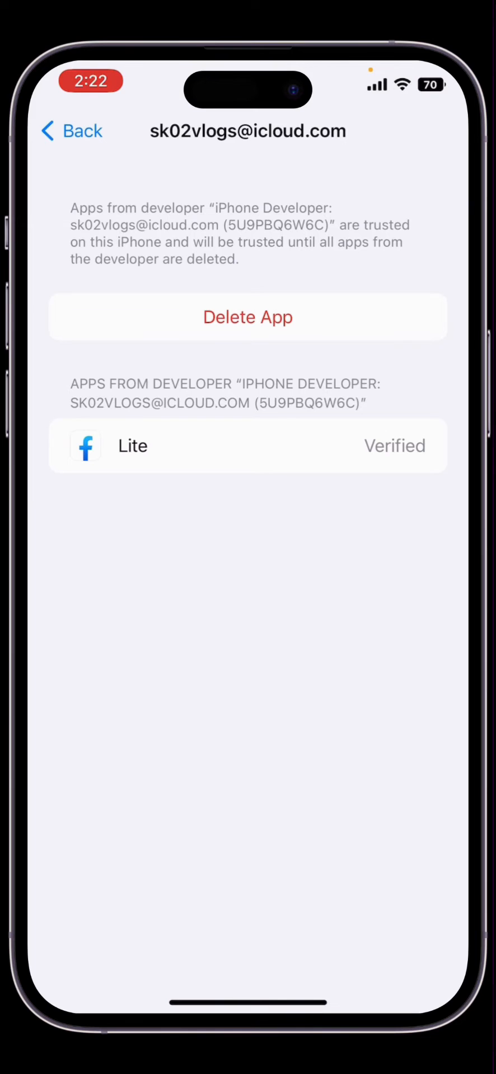
click(70, 131)
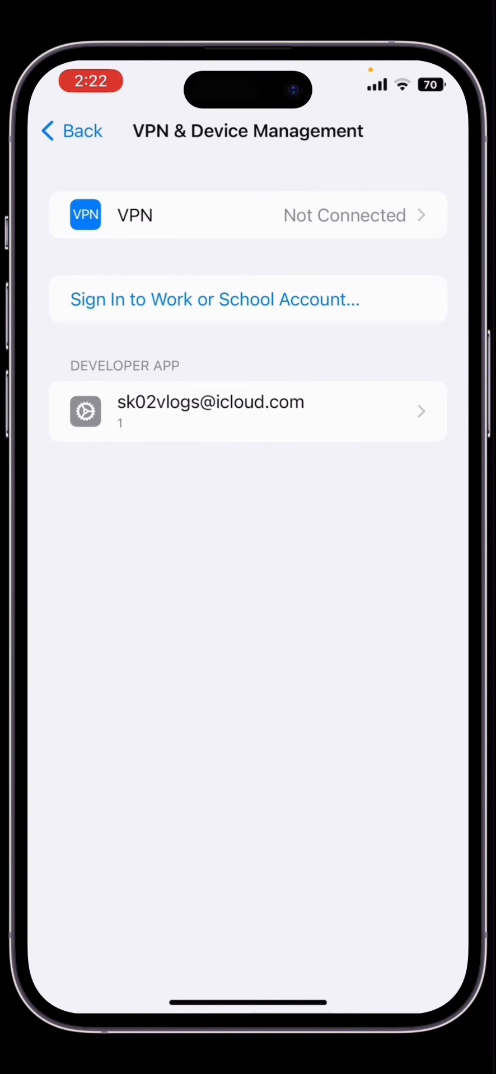
key(home)
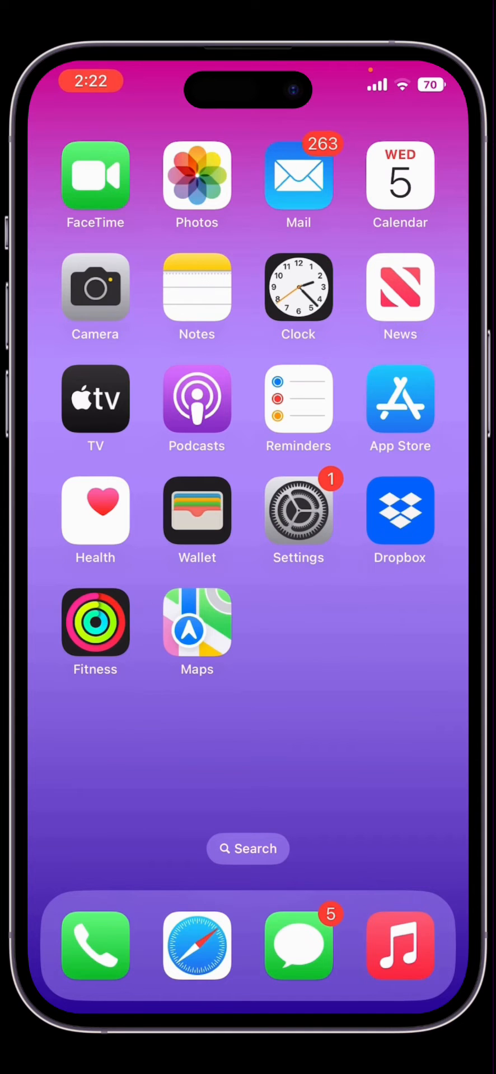
- In Safari on betaprofiles.dev, install the iOS 16.1 beta 4 profile and dismiss the Profile Downloaded alert
click(197, 945)
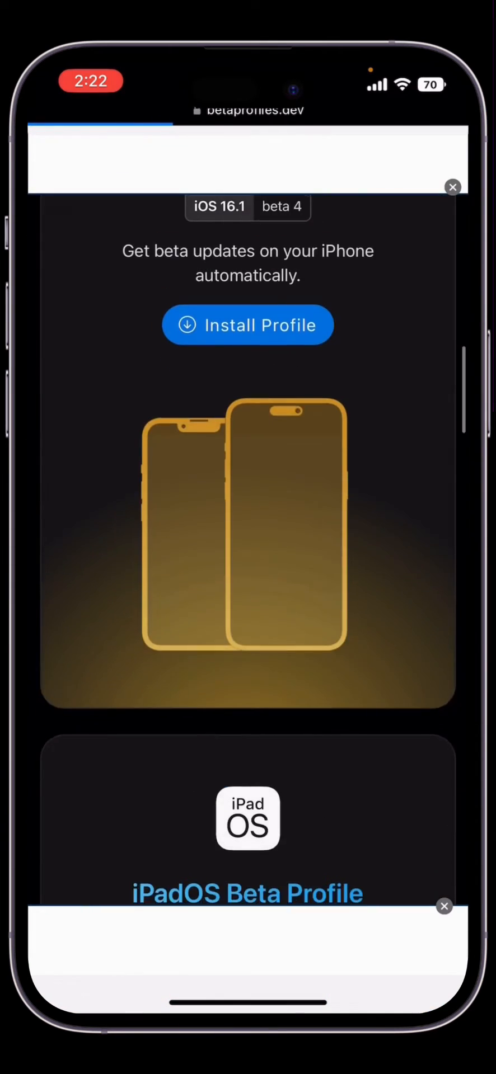
scroll(down, 3)
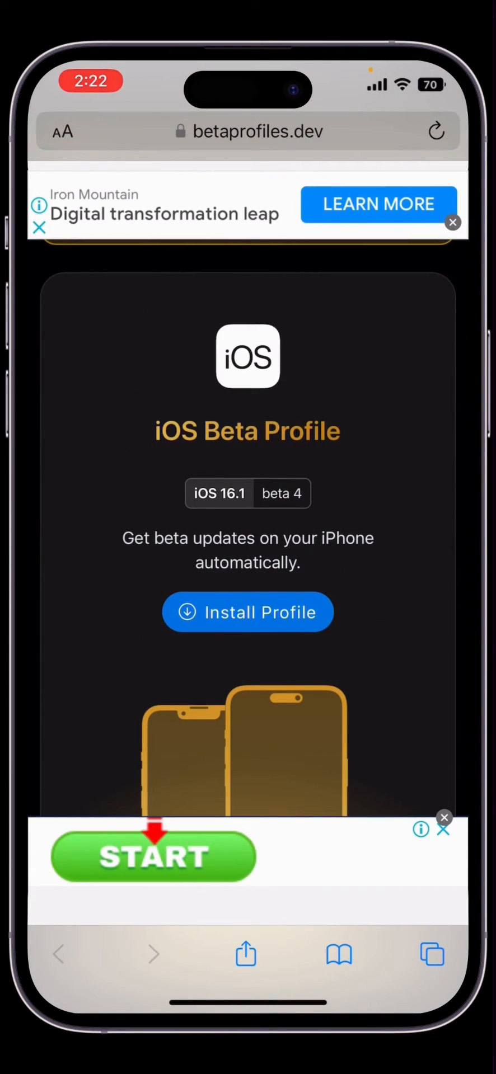
click(247, 612)
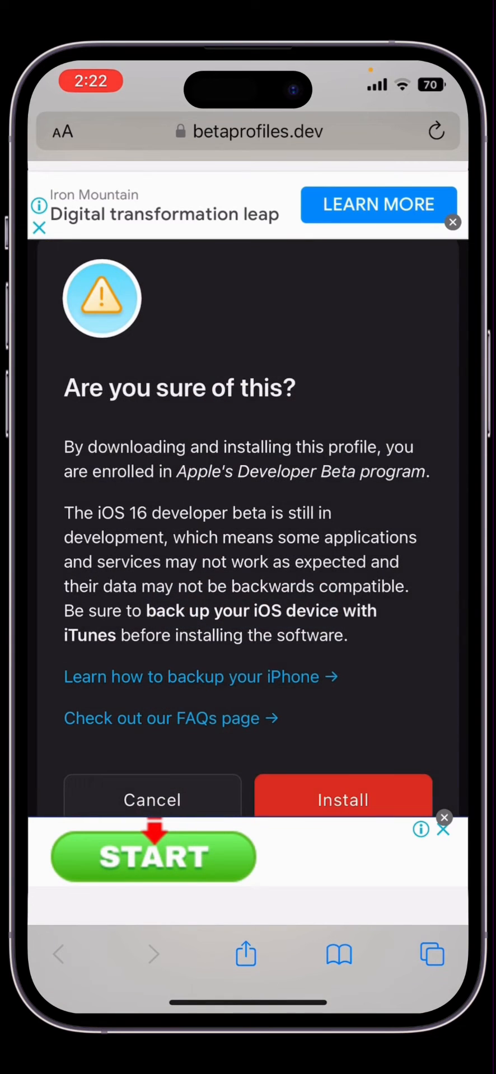
click(342, 800)
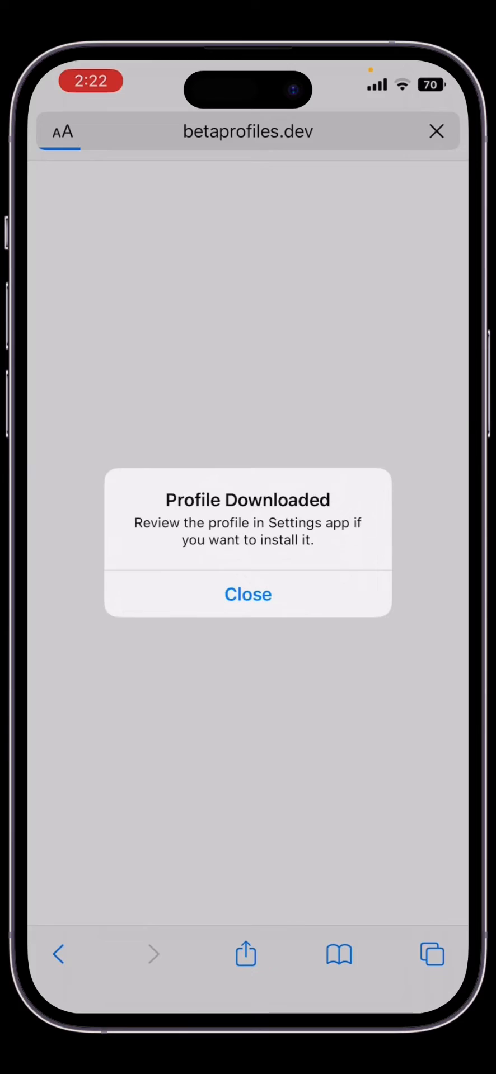
click(248, 594)
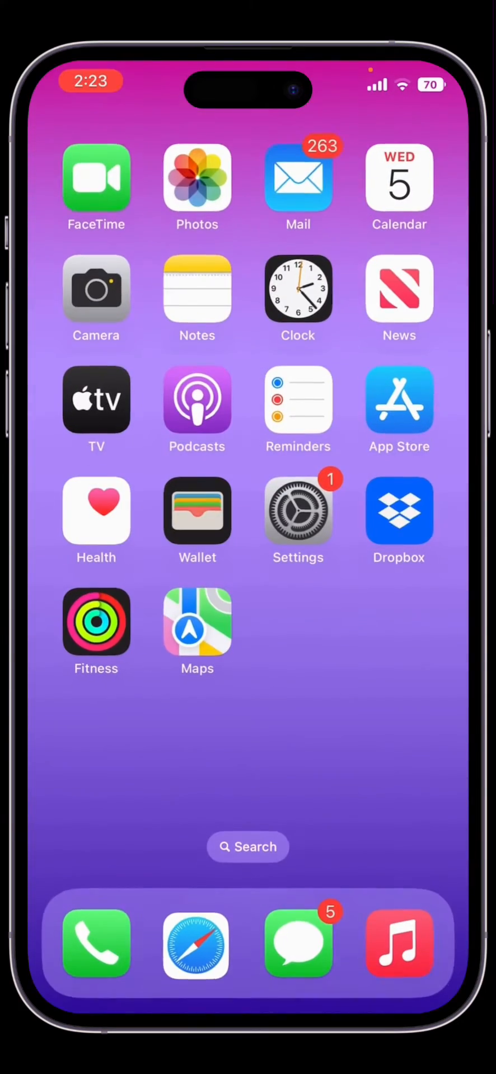
- Install the iOS 16 Beta Software Profile from VPN & Device Management, choosing Not Now for the restart
click(298, 512)
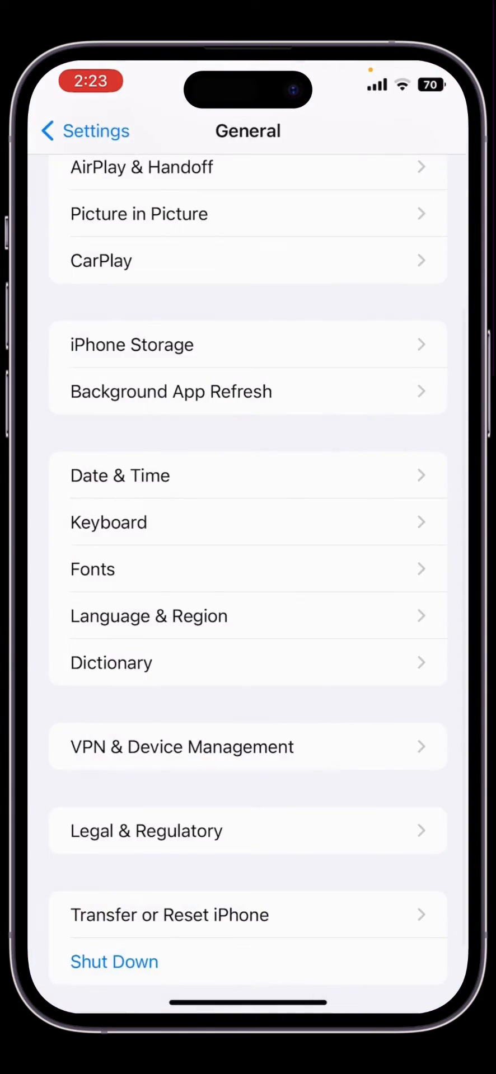
click(84, 131)
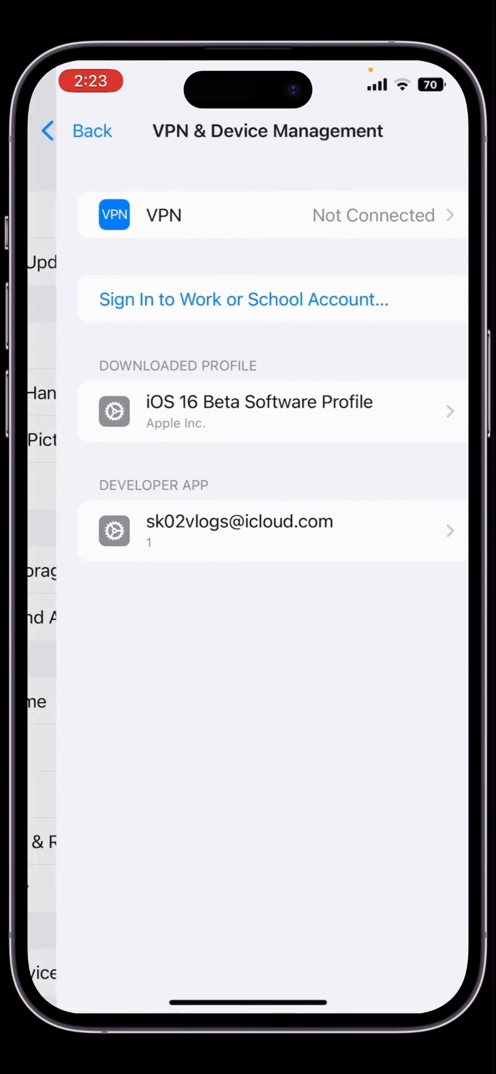
click(268, 411)
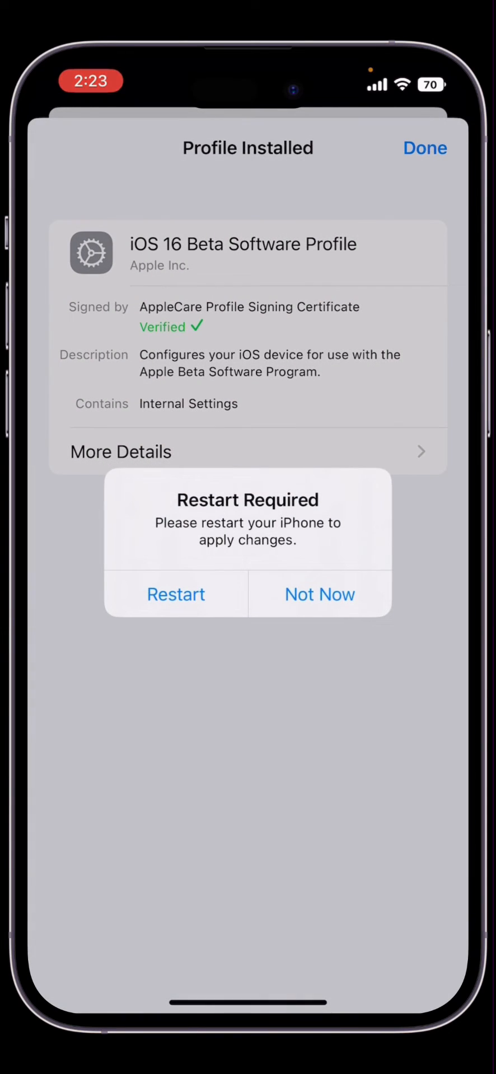
click(319, 594)
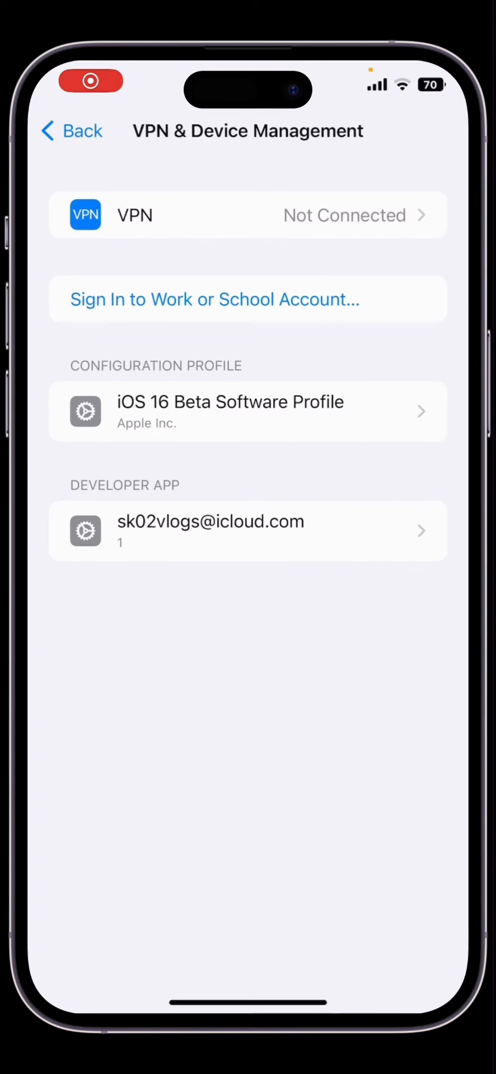
- Start Download and Install for iOS 16.1 Developer Beta 4 from Software Update
click(72, 131)
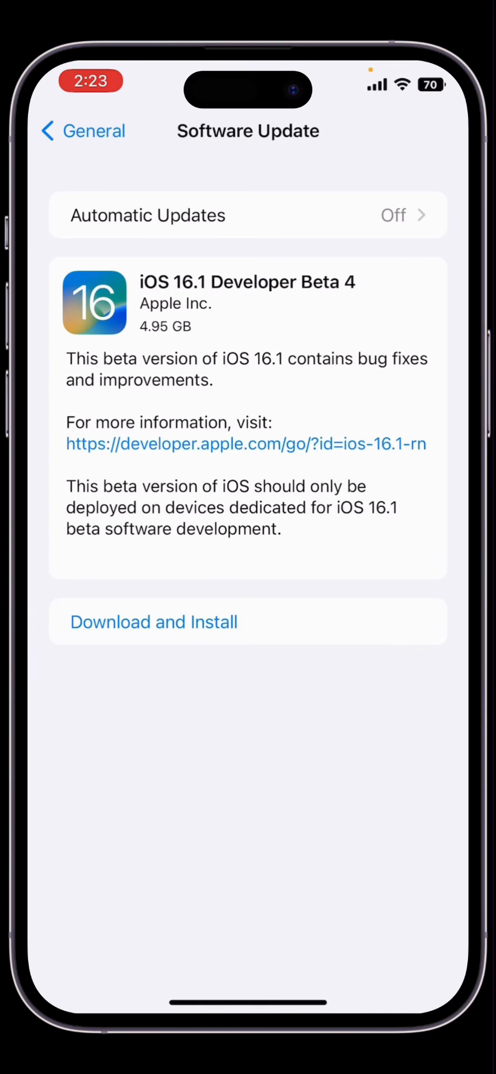
click(153, 621)
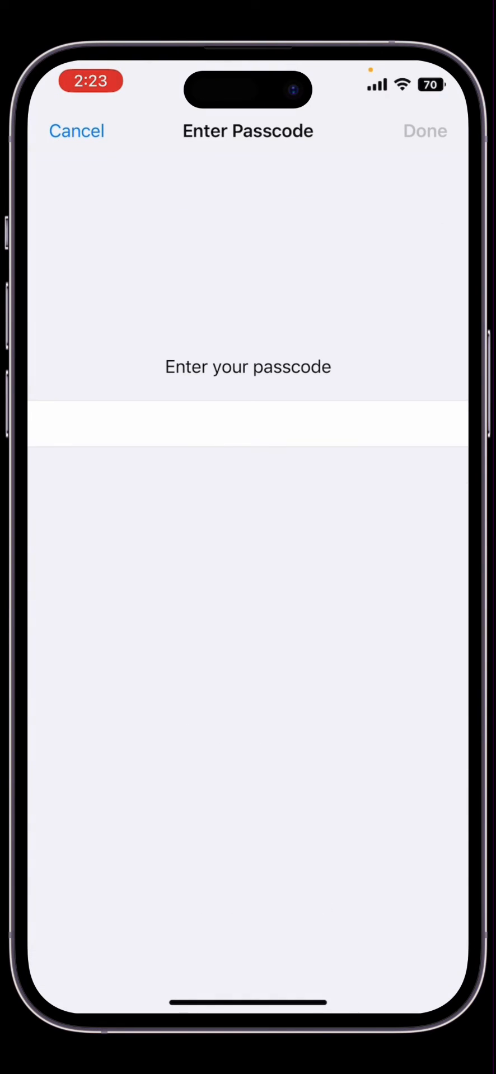